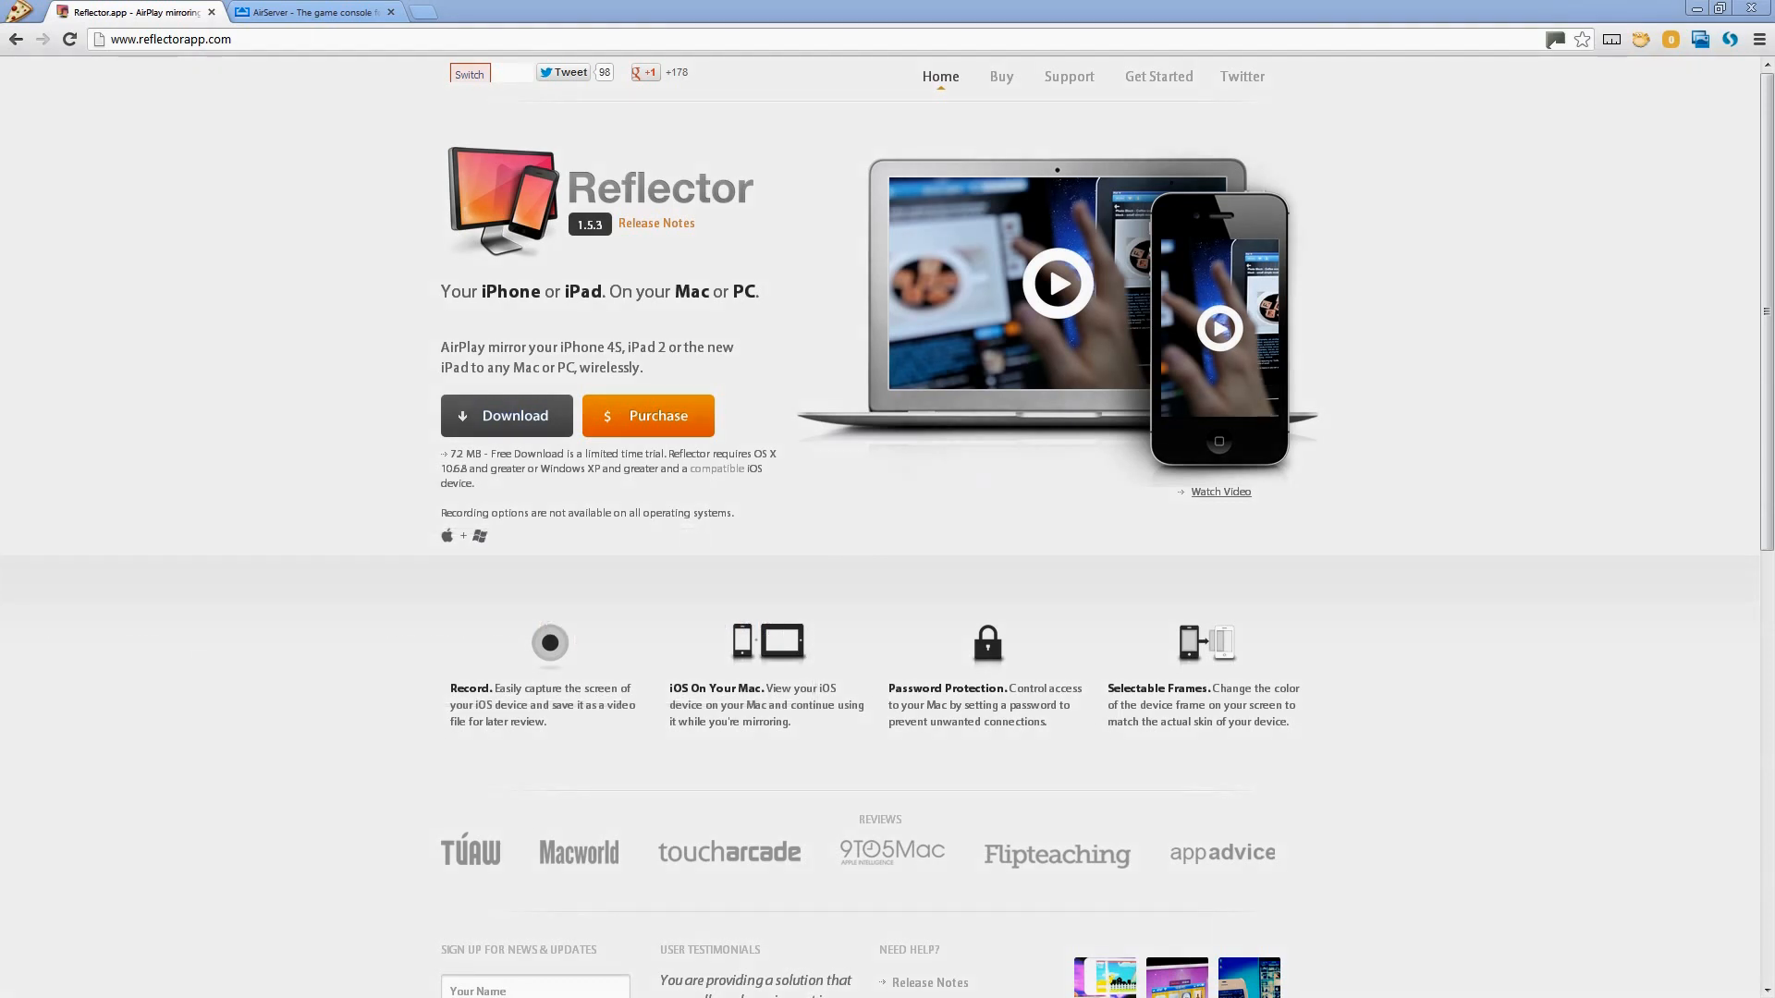
{"action": "mouse_move", "coordinate": [240, 457]}
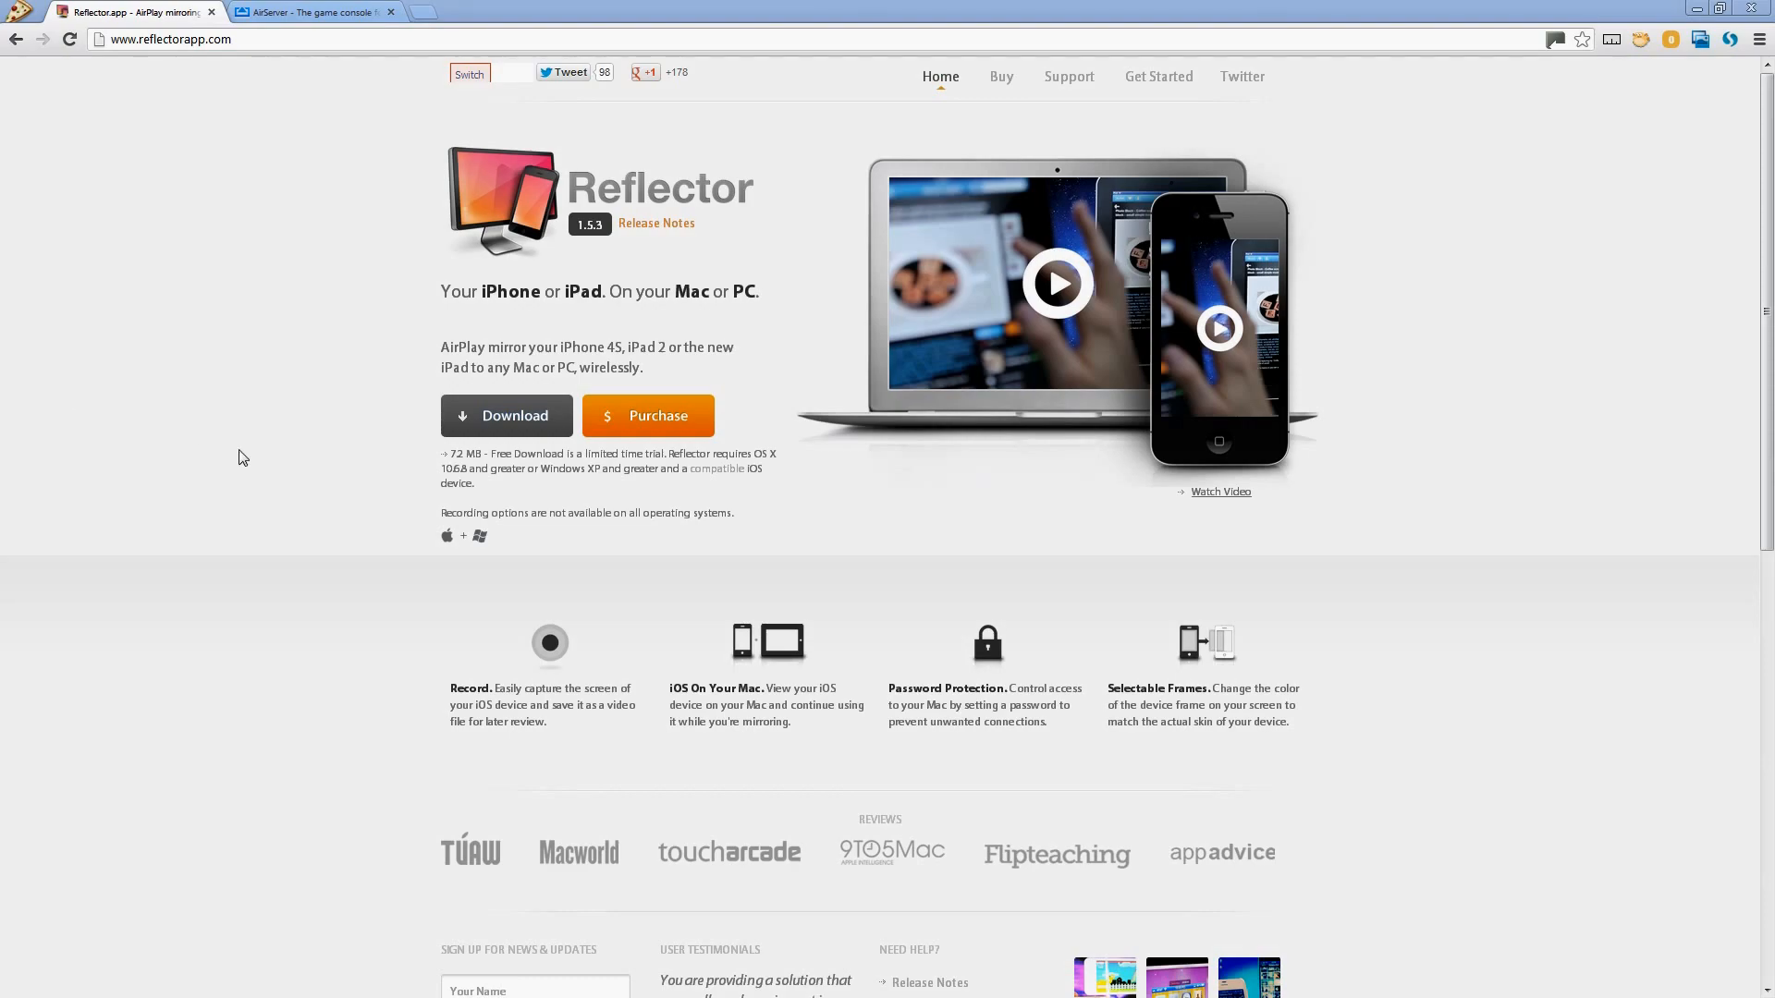
Step: Compare the Reflector and AirServer website pages in the browser
{"action": "left_click", "coordinate": [305, 13]}
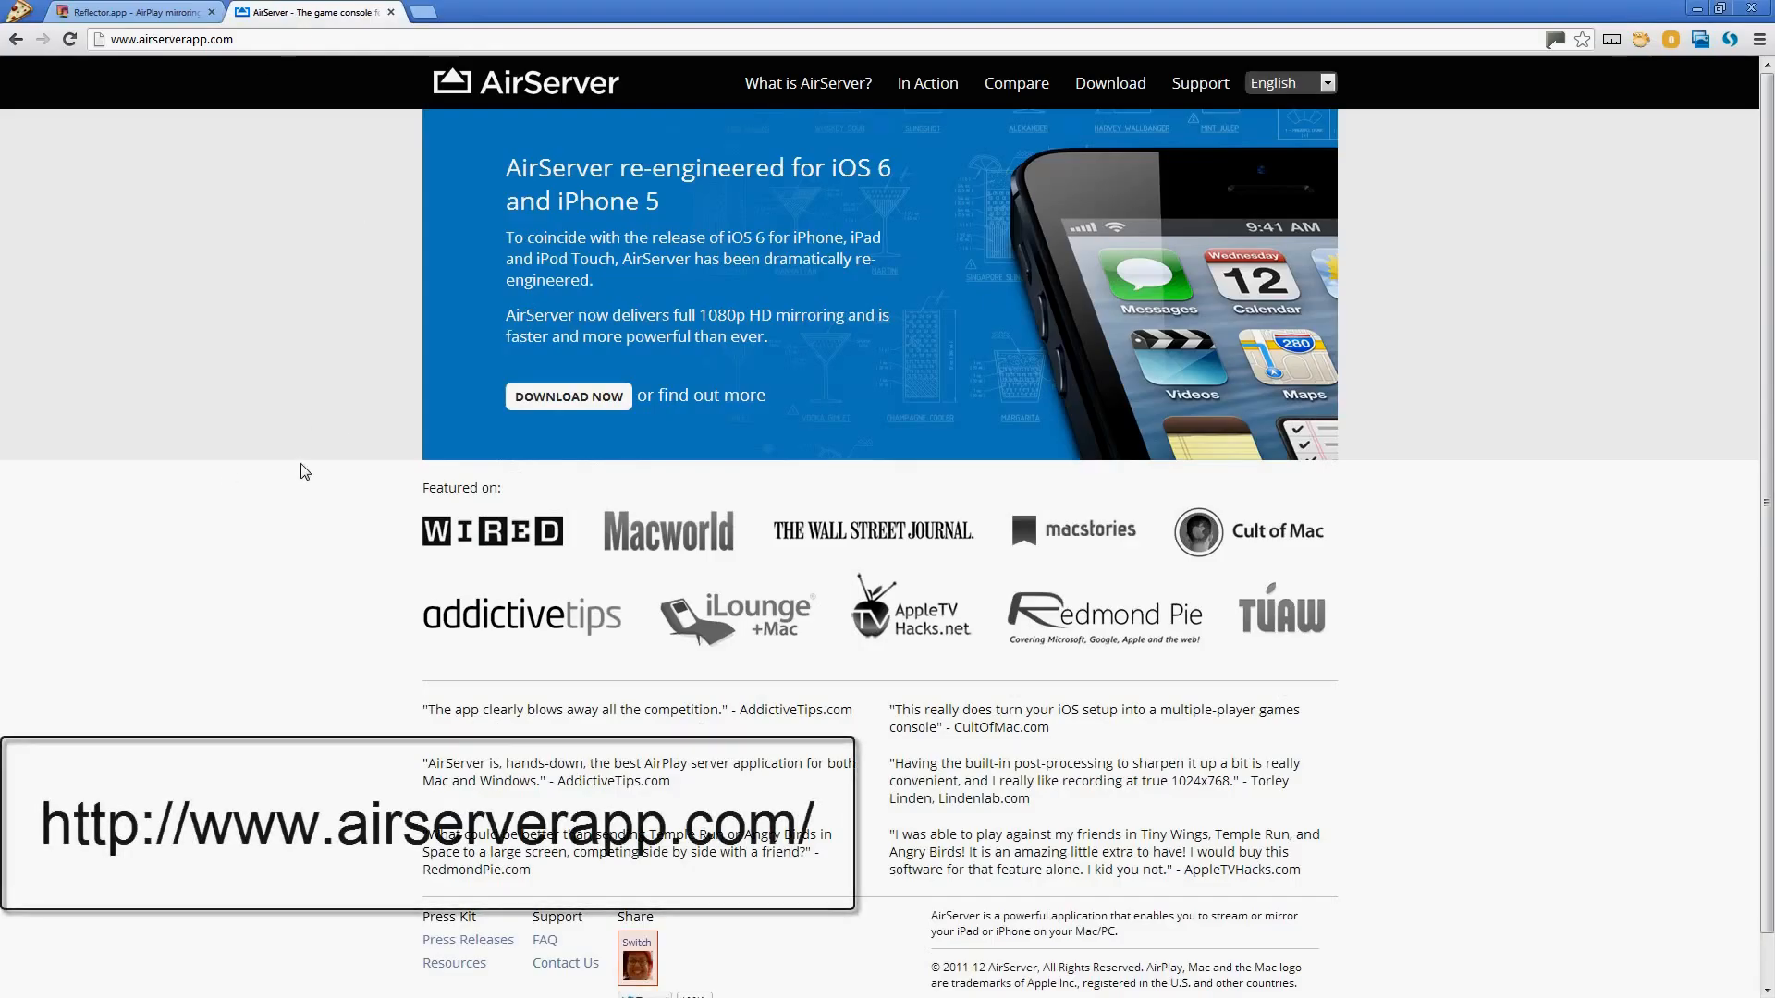
{"action": "mouse_move", "coordinate": [333, 467]}
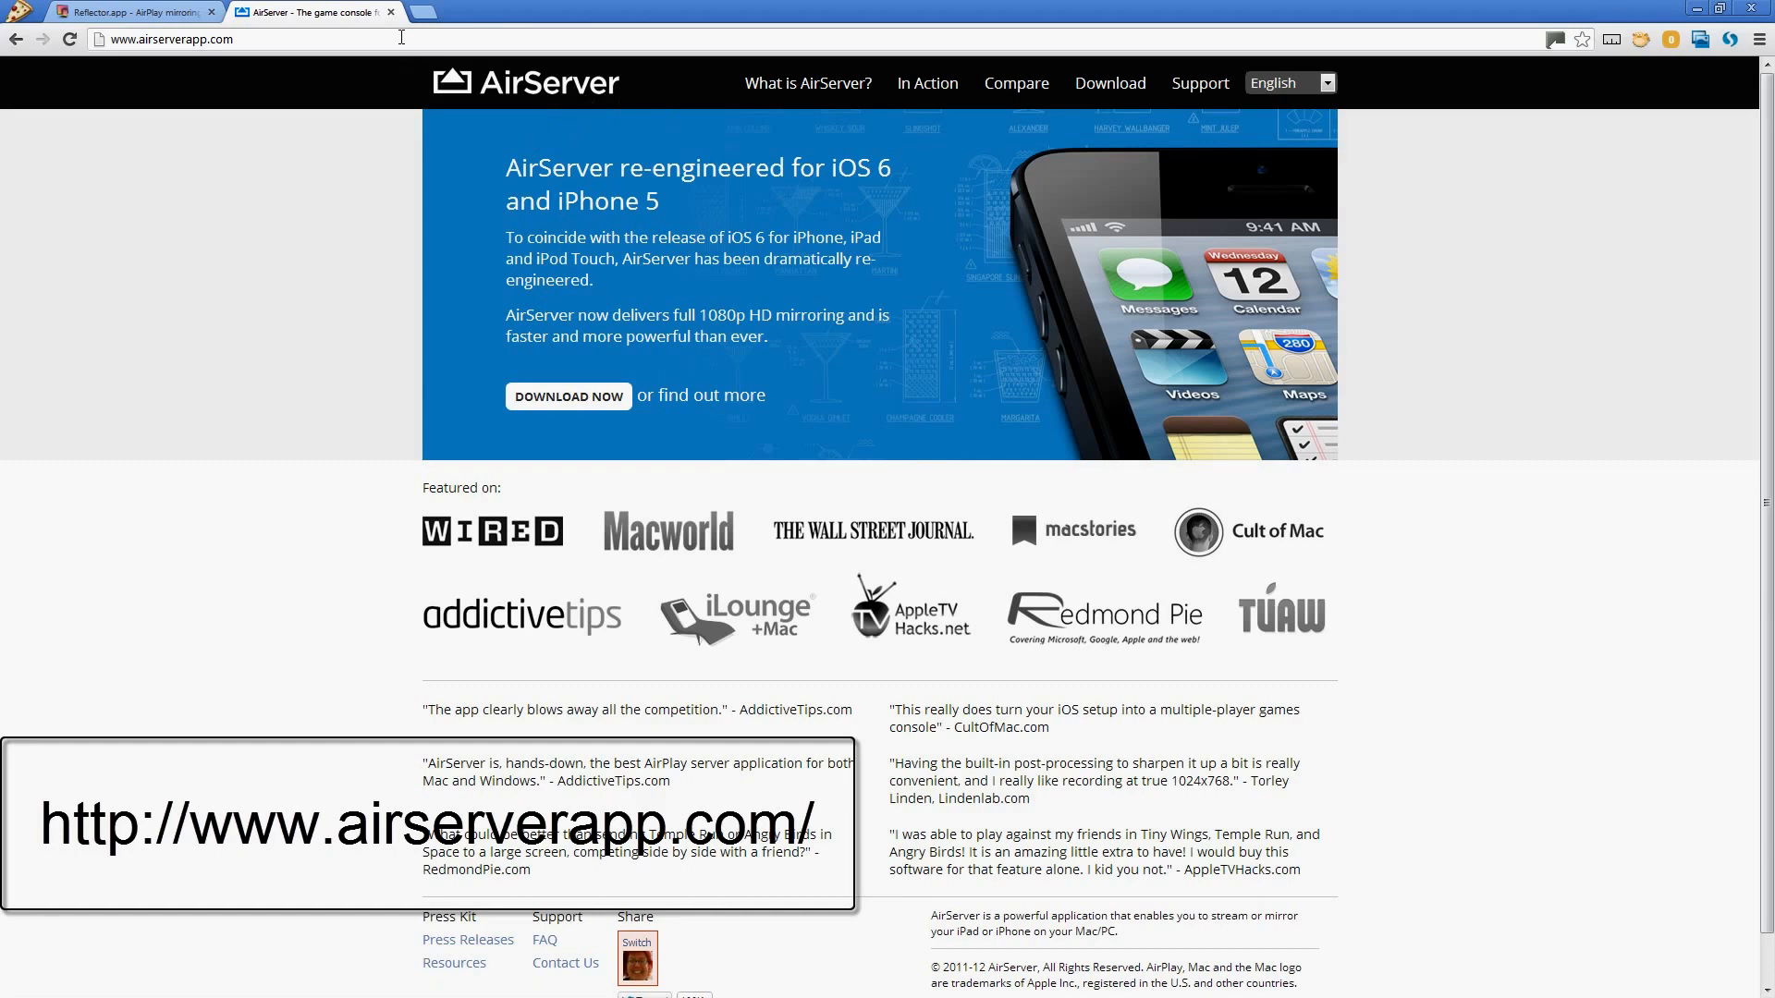
{"action": "left_click", "coordinate": [135, 13]}
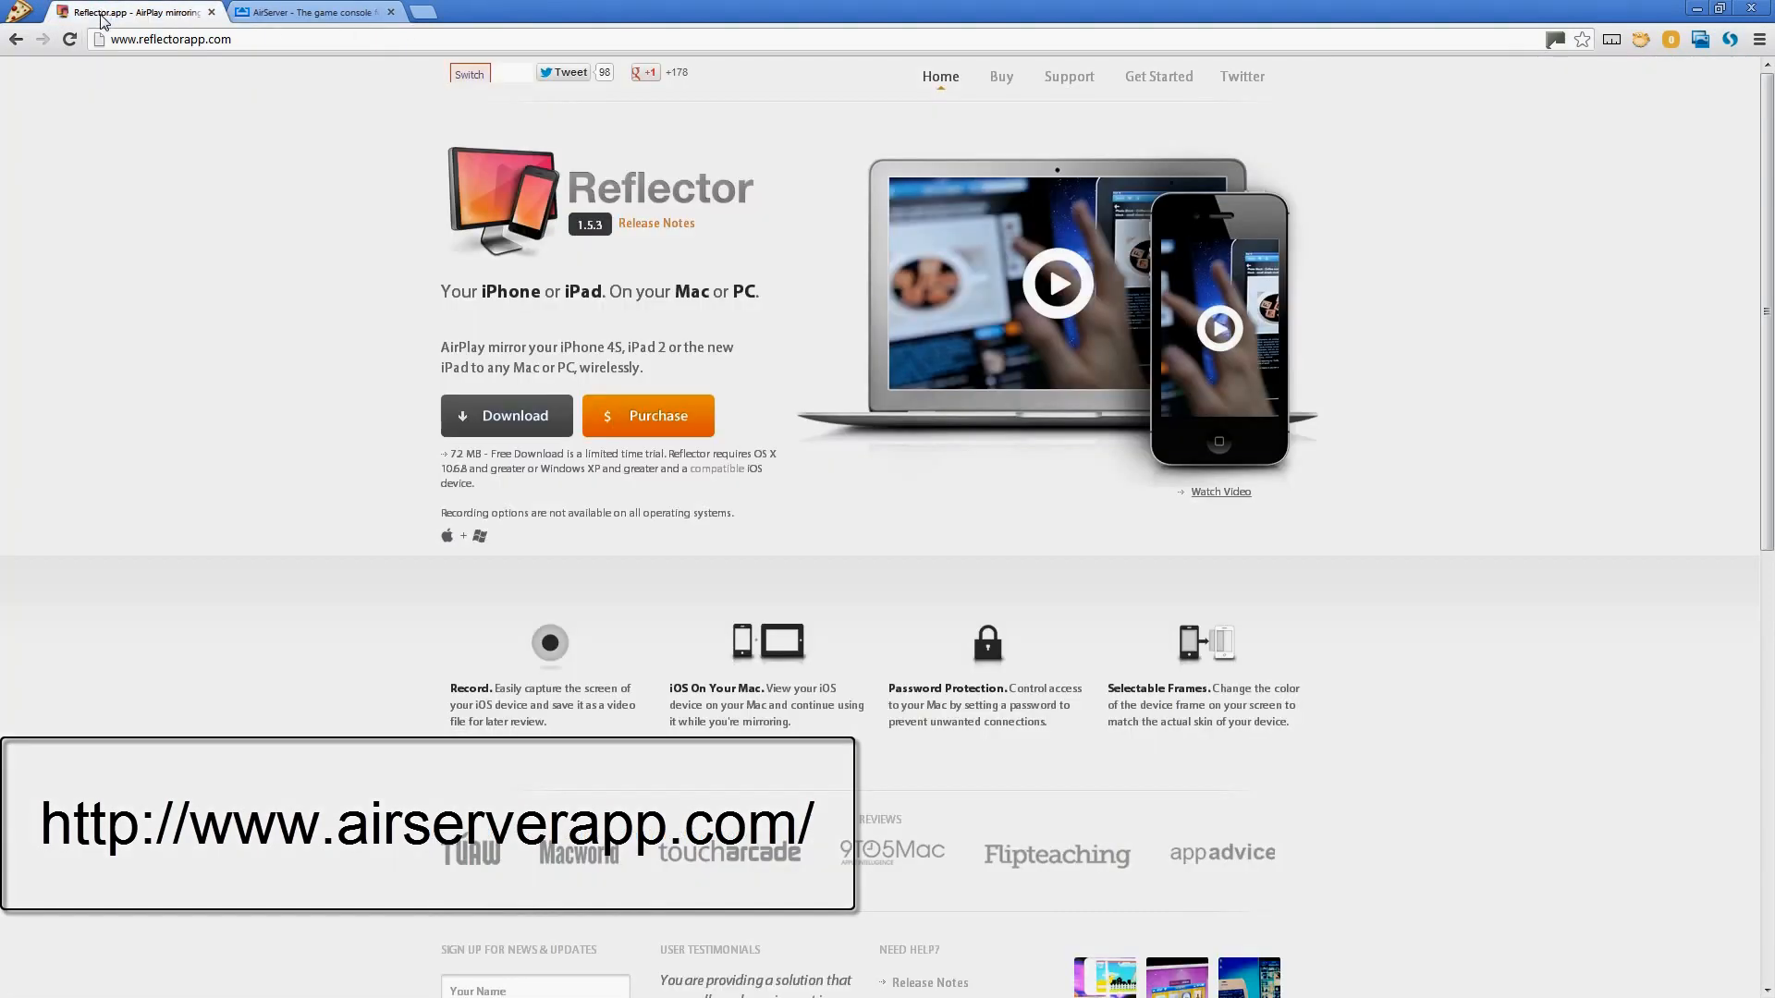
{"action": "mouse_move", "coordinate": [301, 462]}
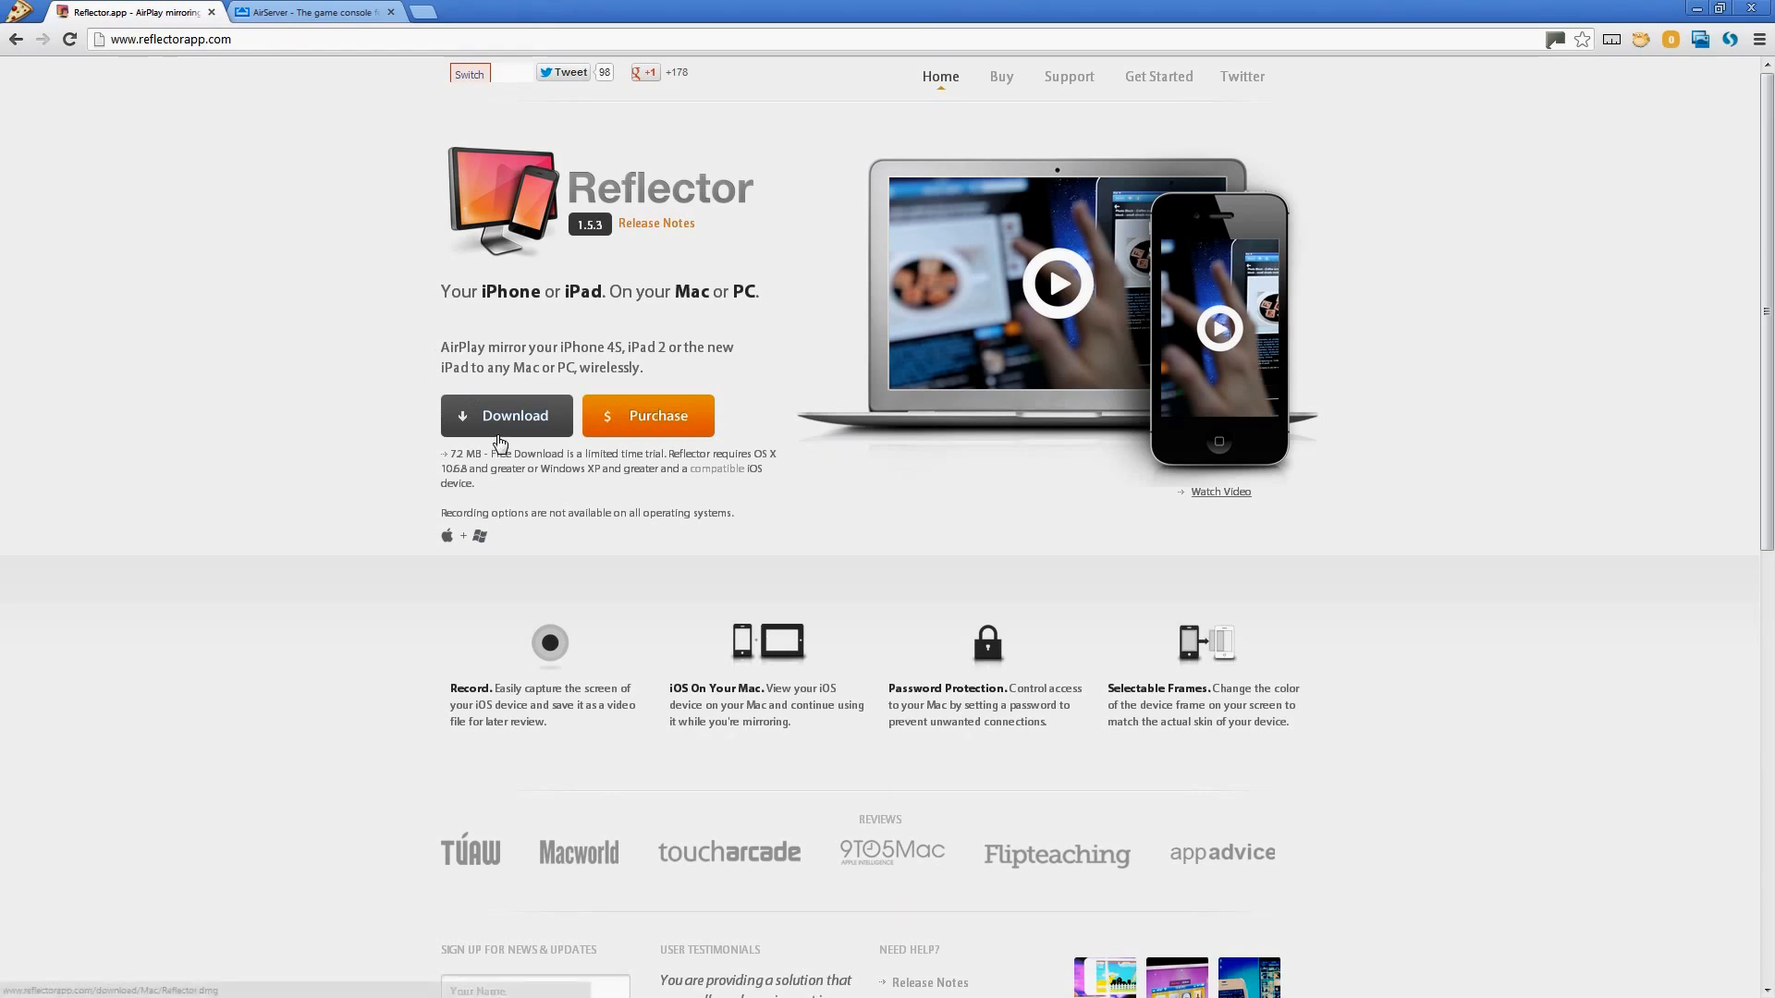
{"action": "left_click", "coordinate": [311, 11]}
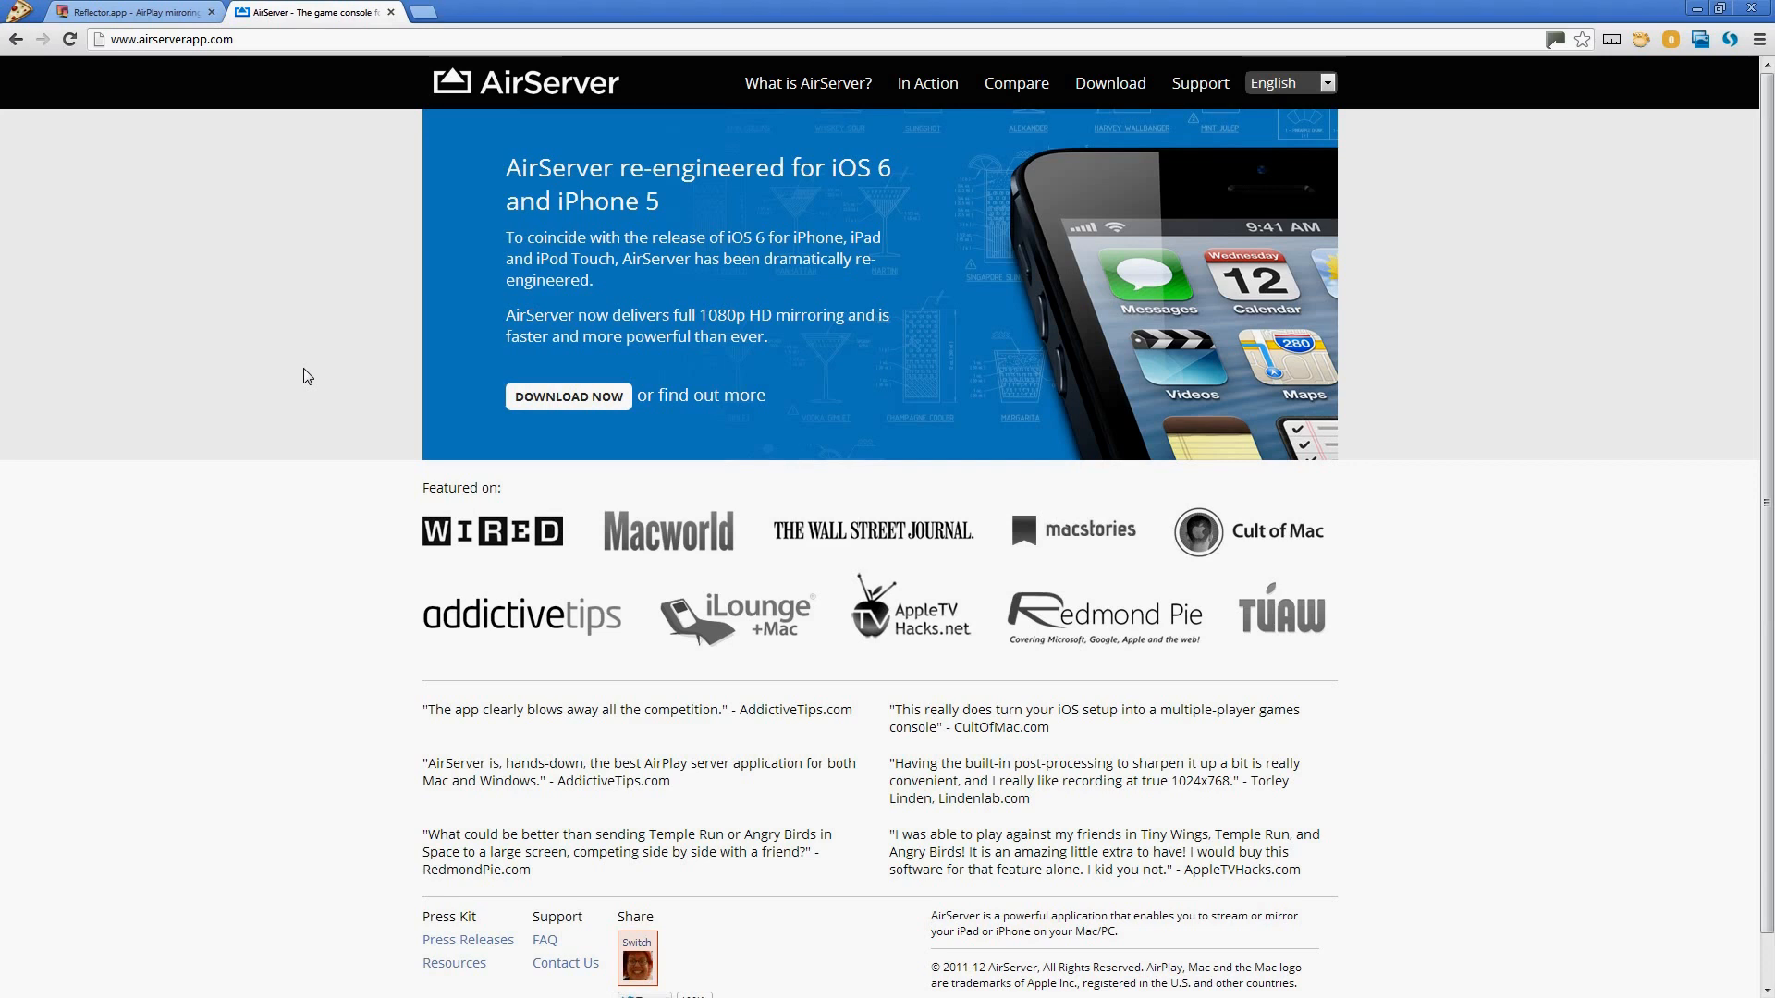
{"action": "mouse_move", "coordinate": [421, 419]}
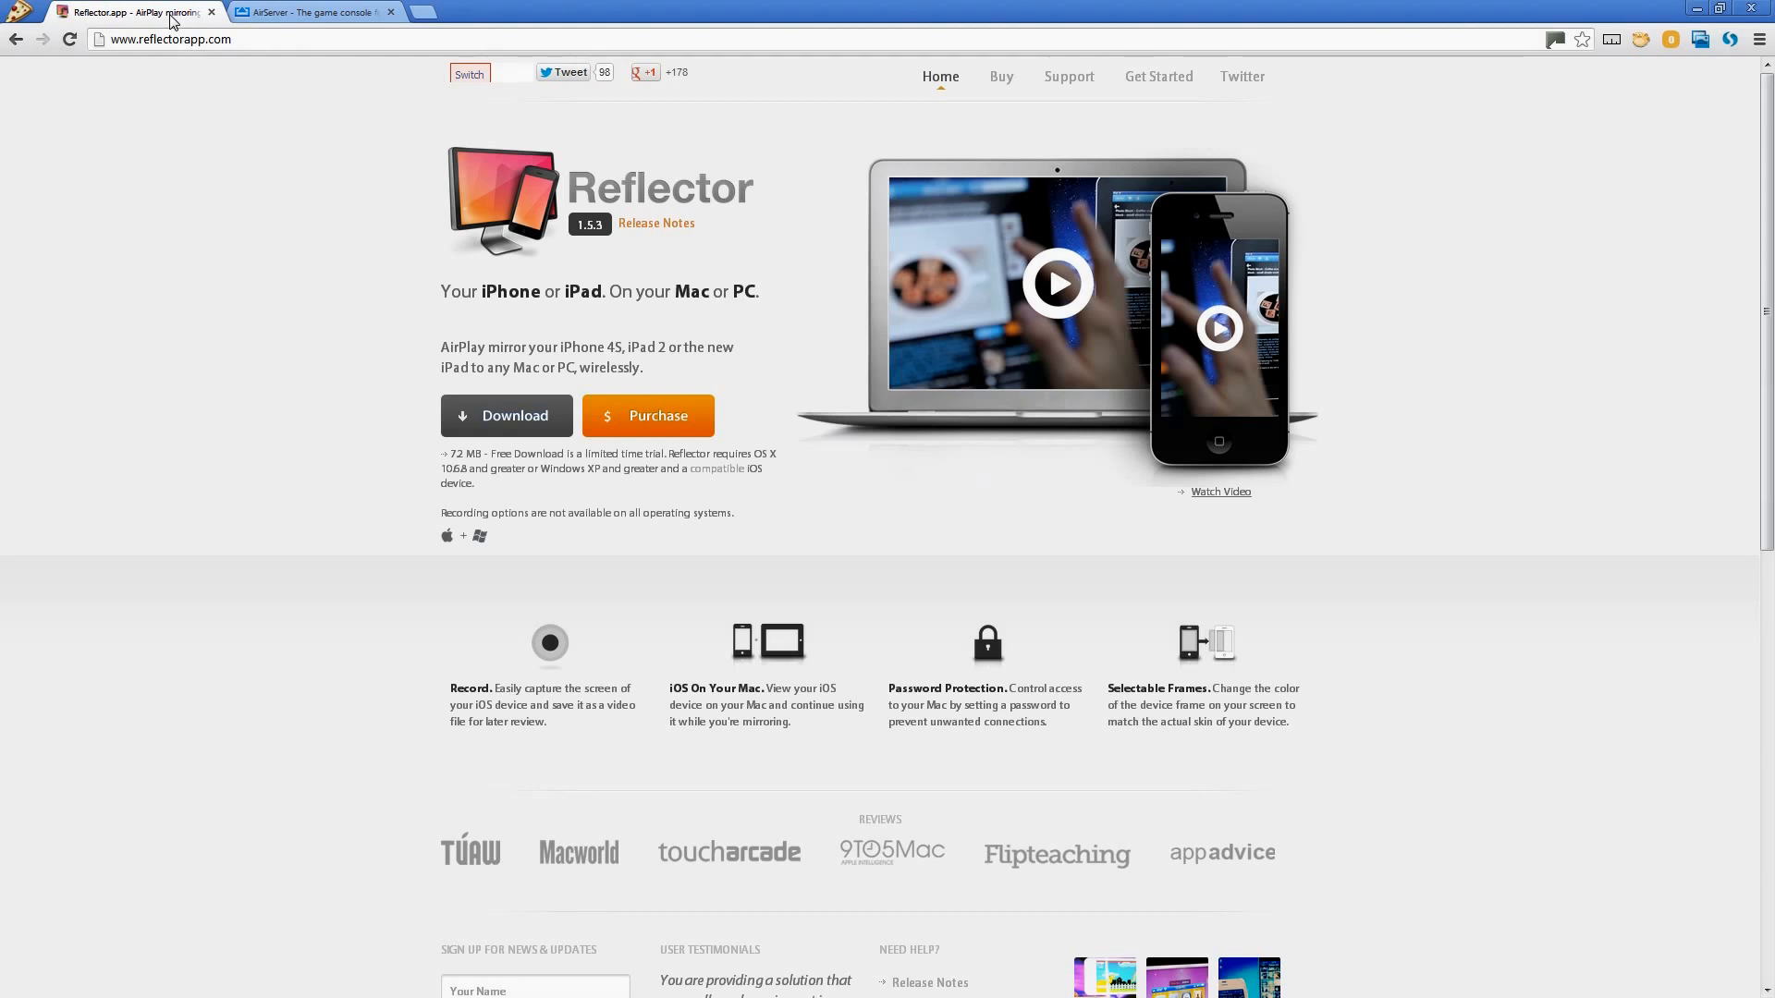
{"action": "mouse_move", "coordinate": [715, 548]}
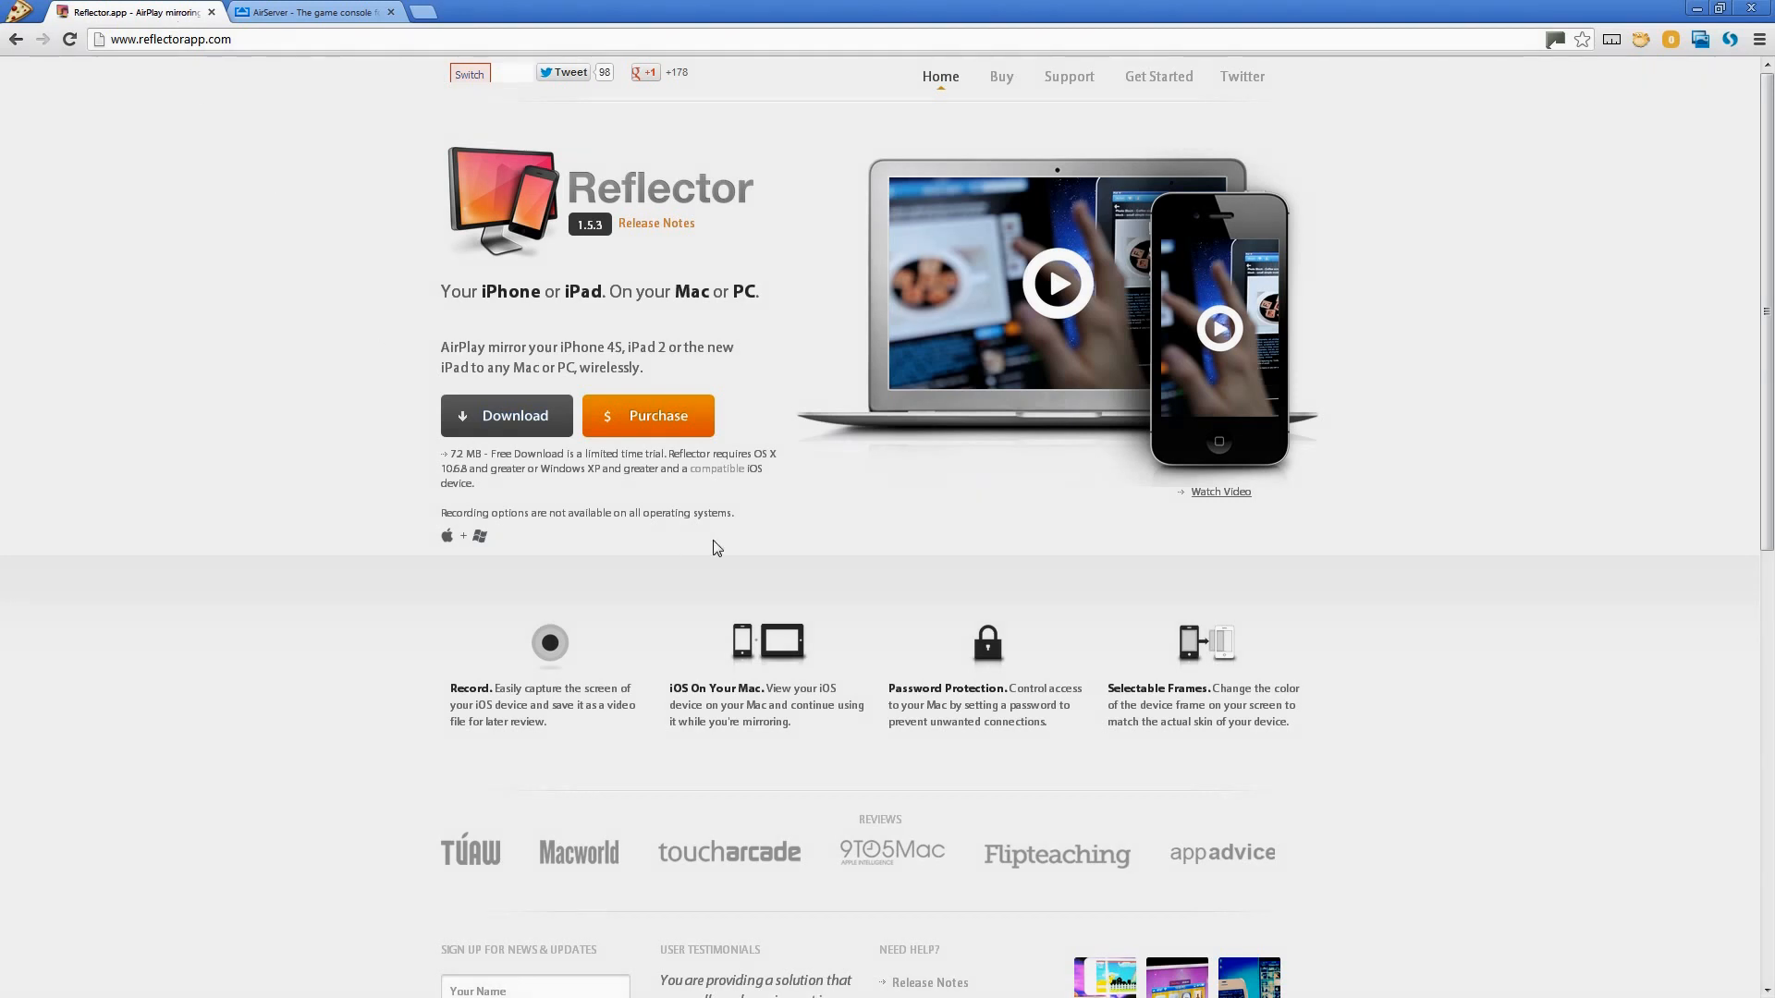
{"action": "mouse_move", "coordinate": [554, 512]}
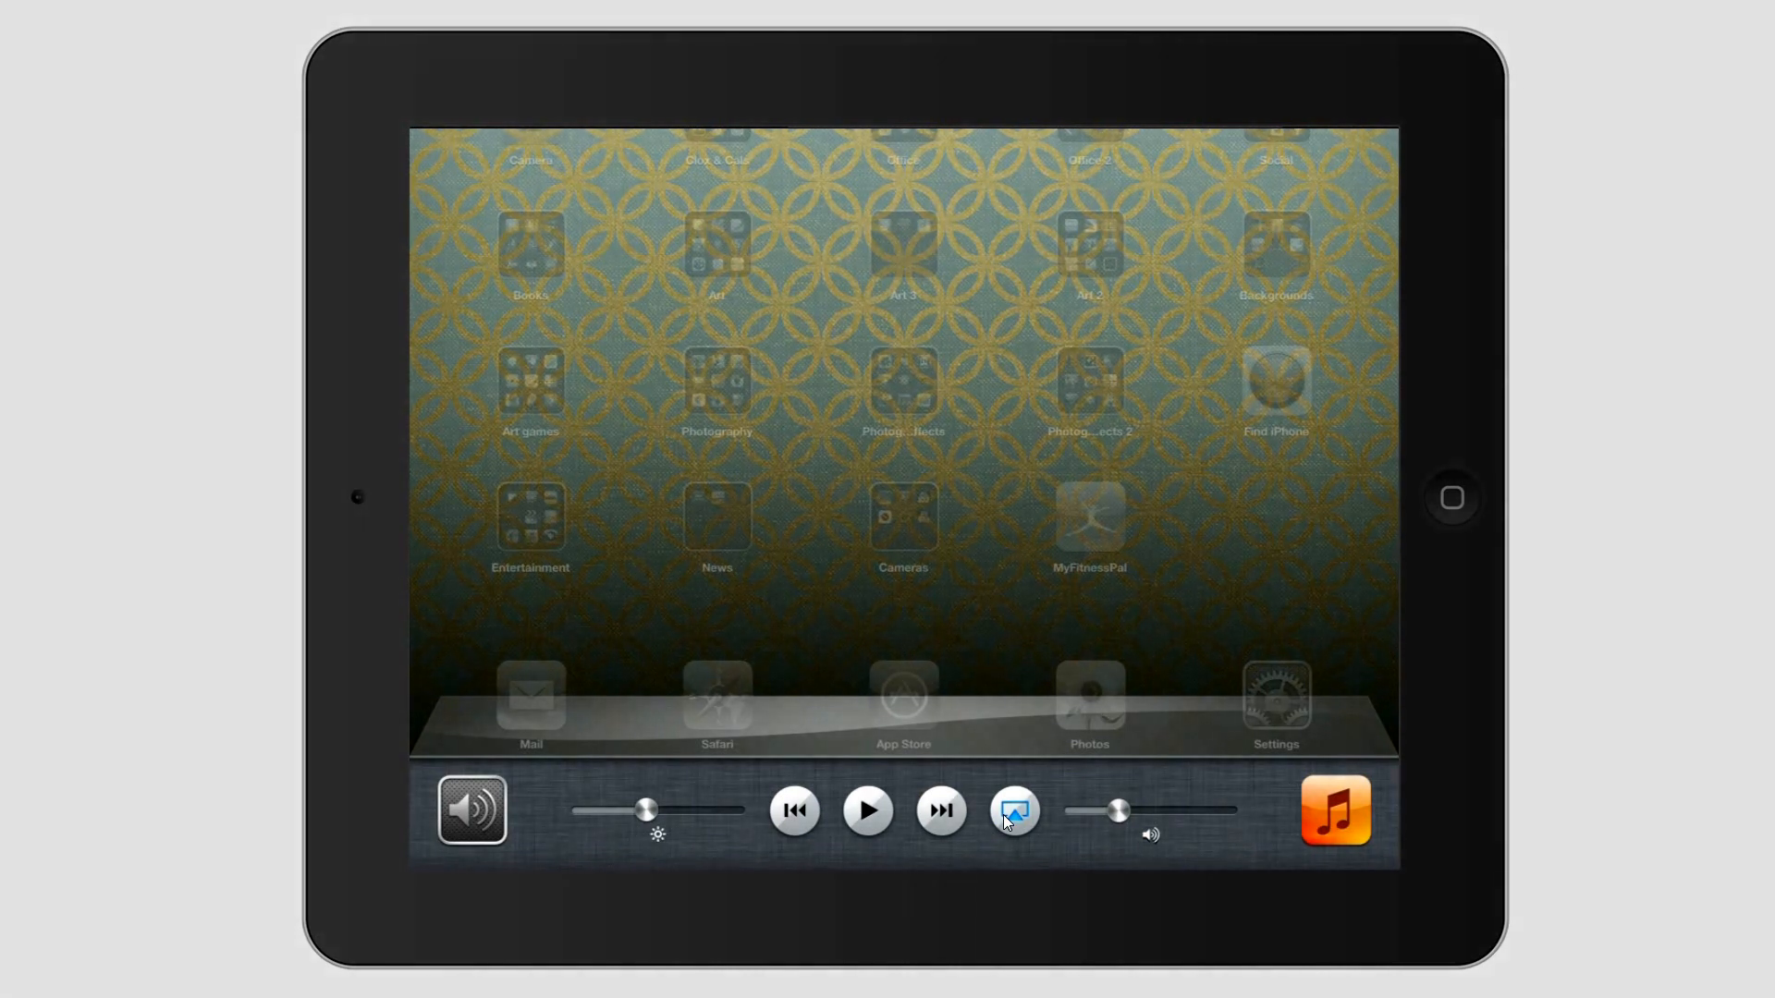
Step: Mirror the iPad to HP-DESKTOP over AirPlay with Mirroring on, then show the Art folder
{"action": "left_click", "coordinate": [1013, 810]}
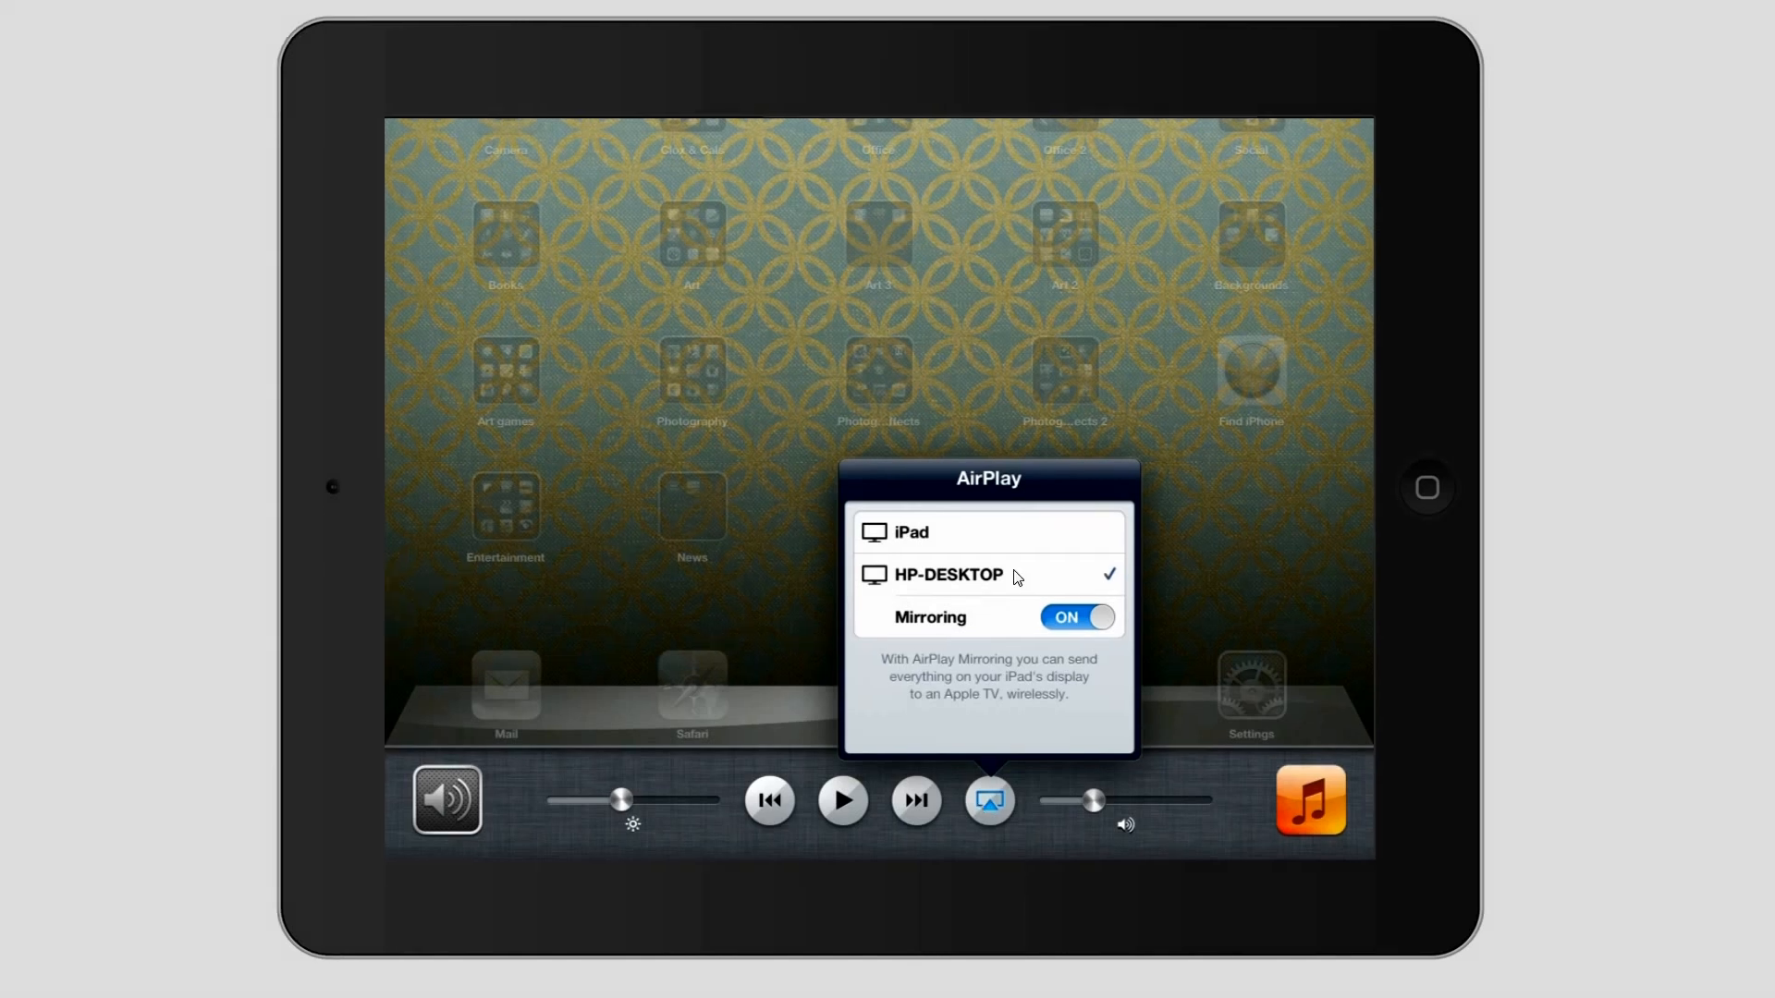
{"action": "left_click", "coordinate": [948, 573]}
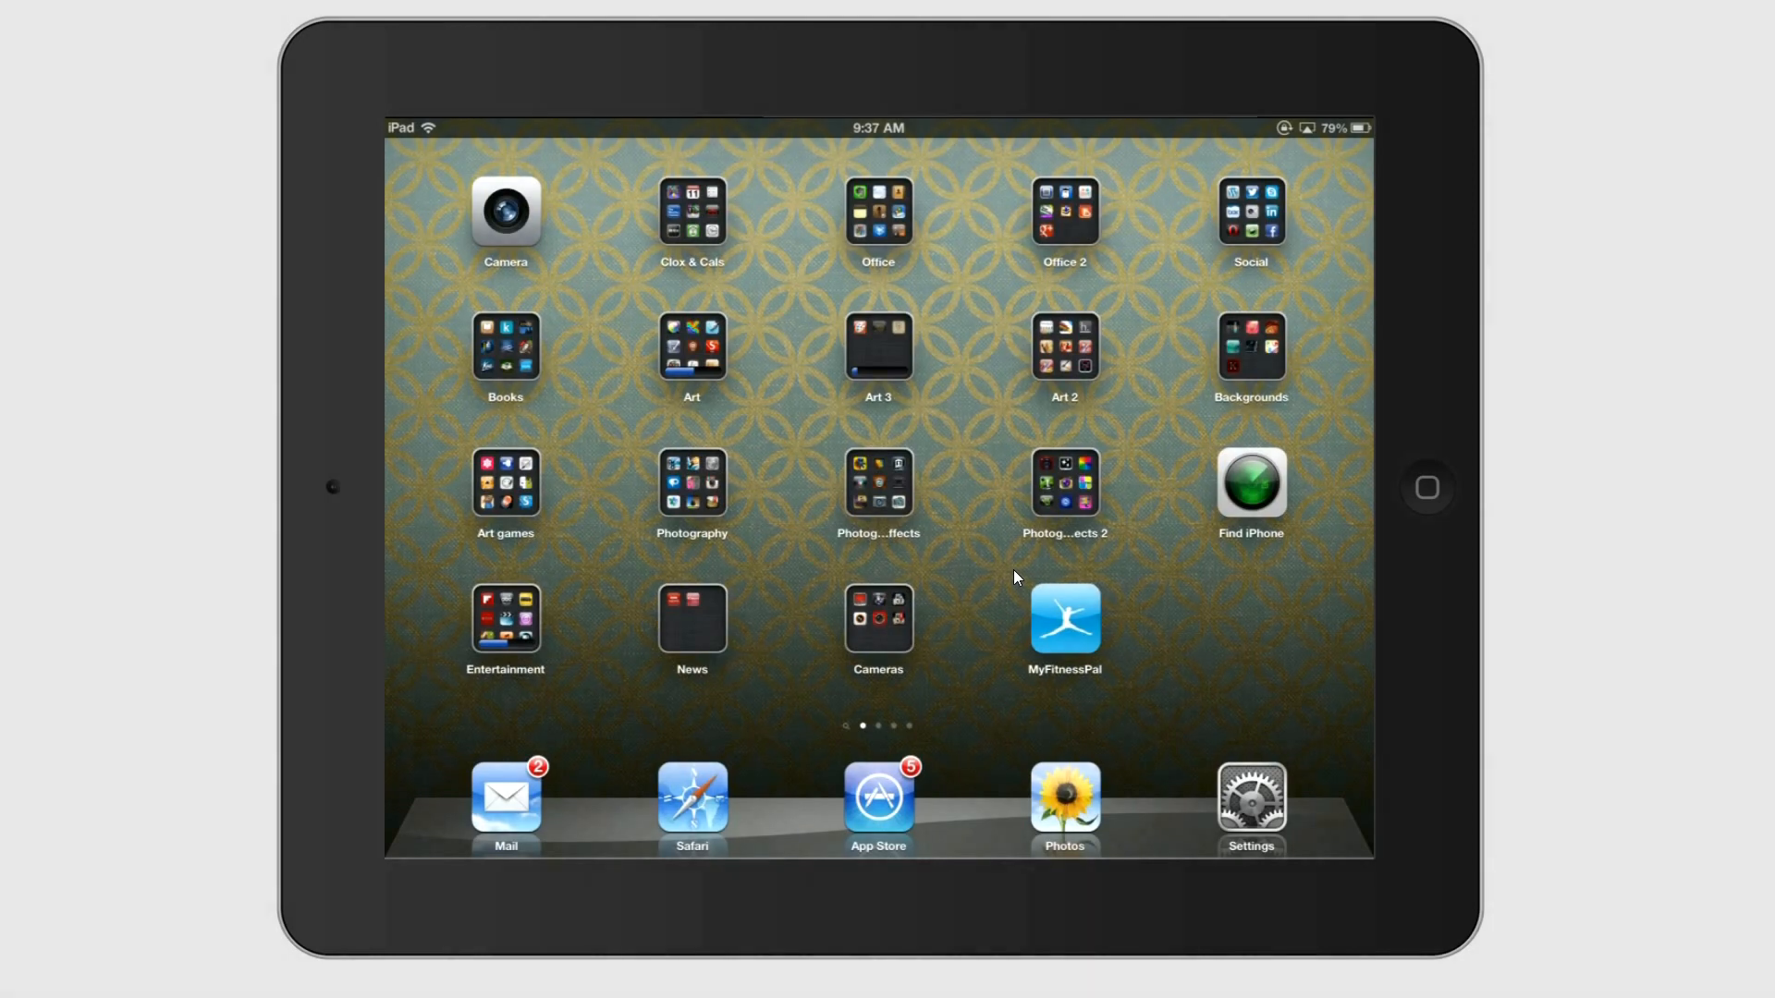
{"action": "left_click", "coordinate": [691, 347]}
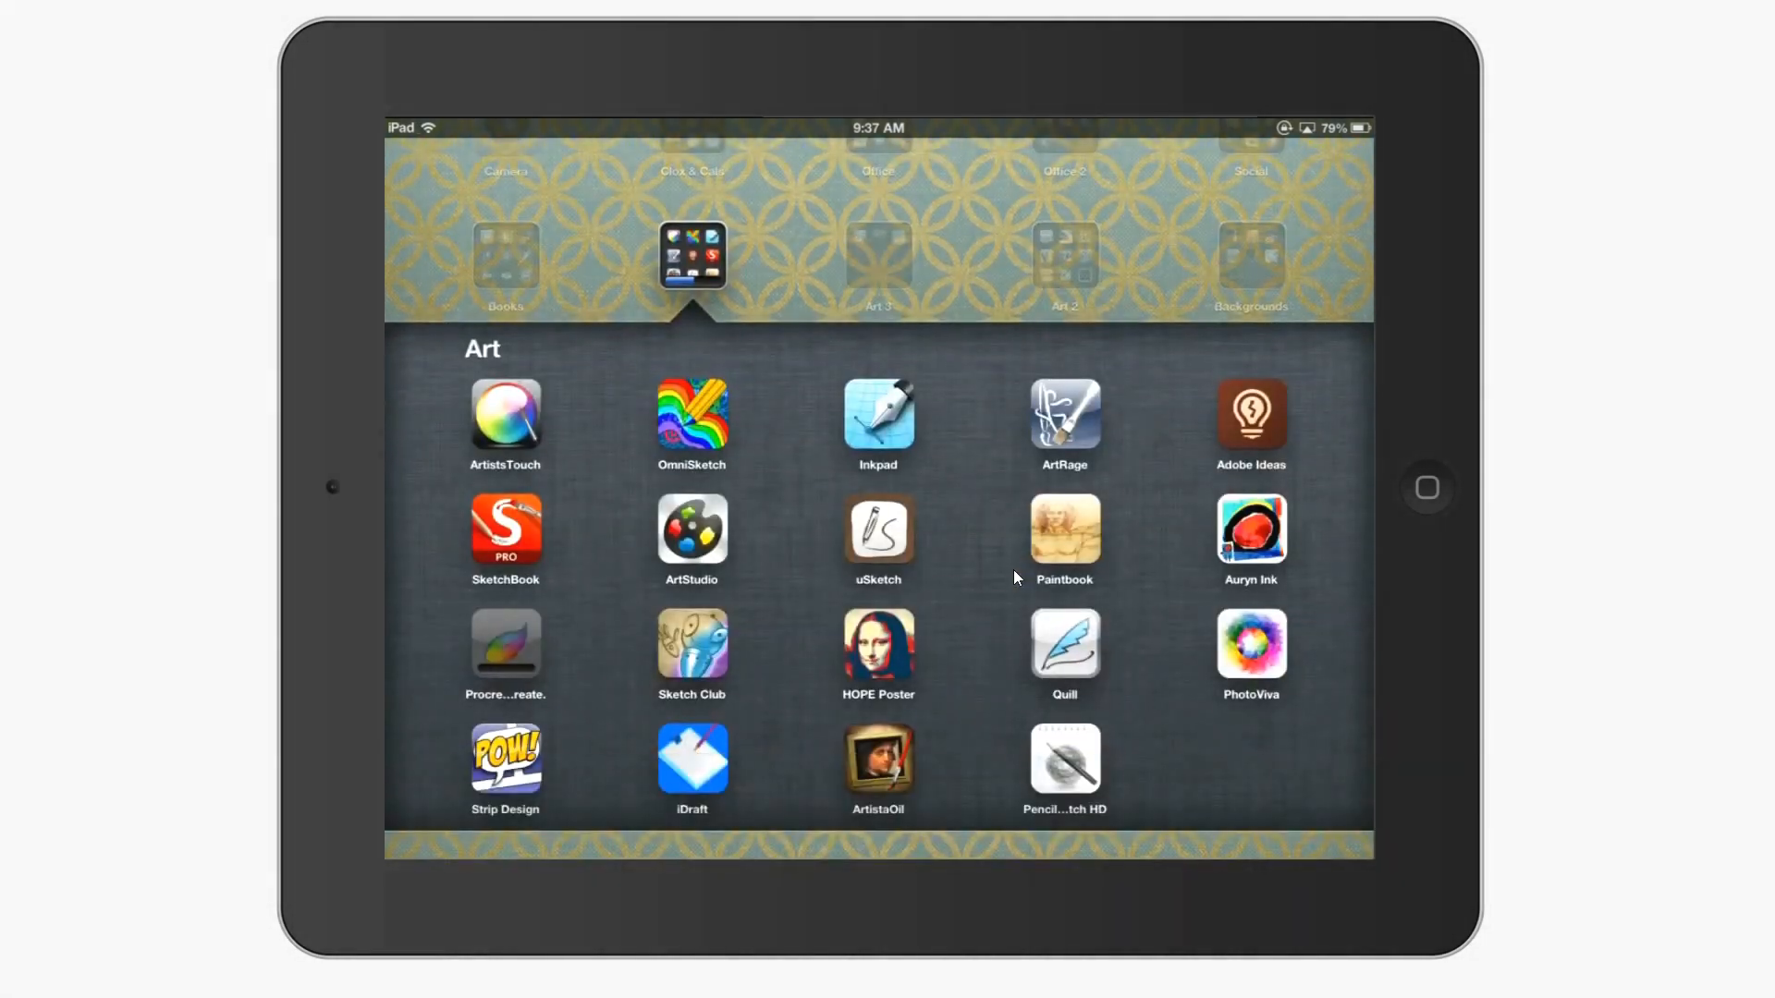